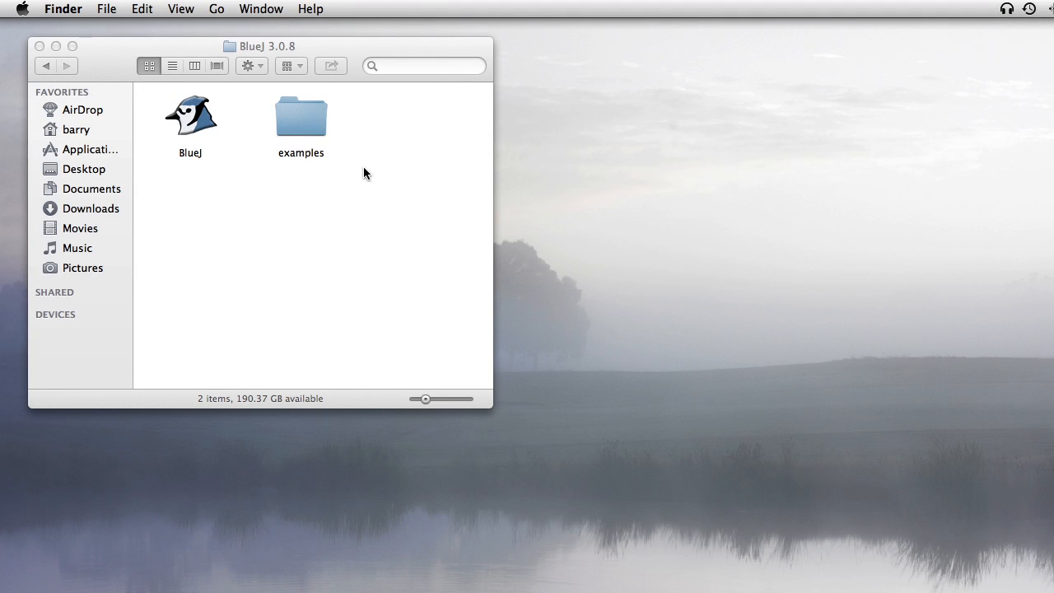
mouse_move(349, 212)
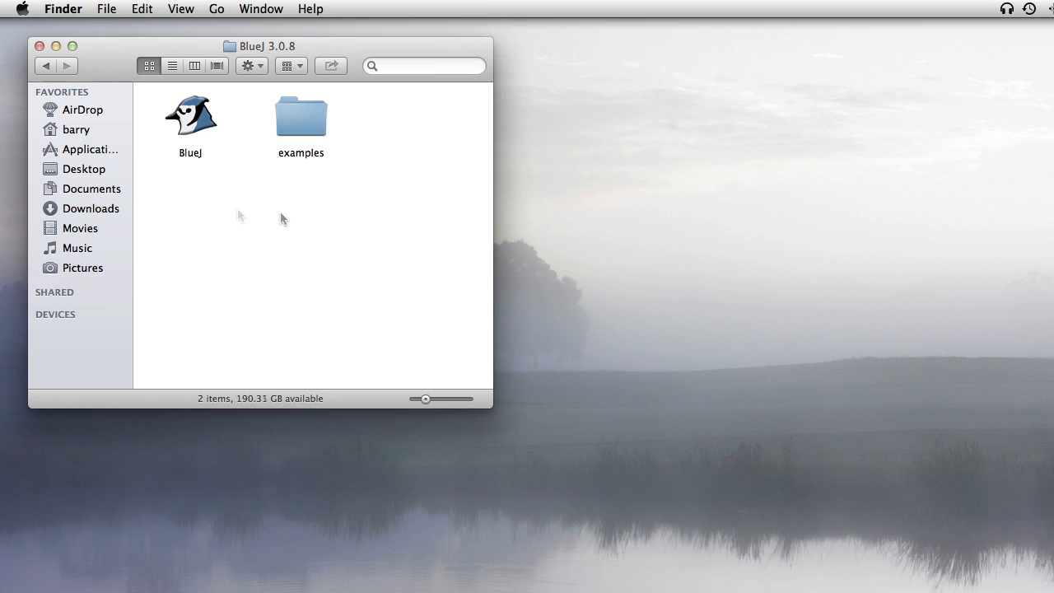
- Launch BlueJ and create a new empty project named Expressions in the CSCI 12 folder
left_click(191, 116)
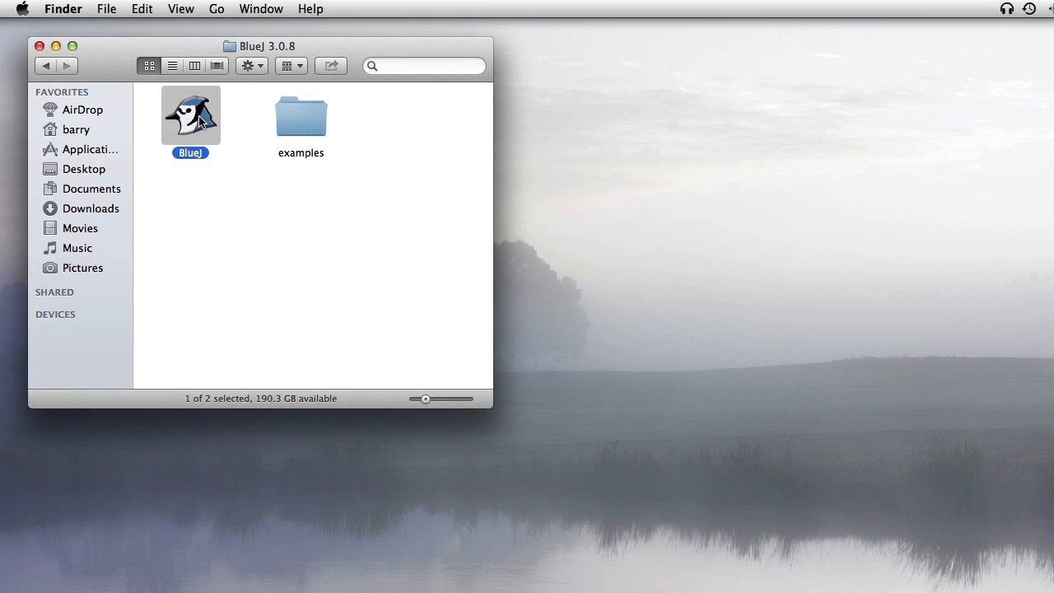
left_click(109, 9)
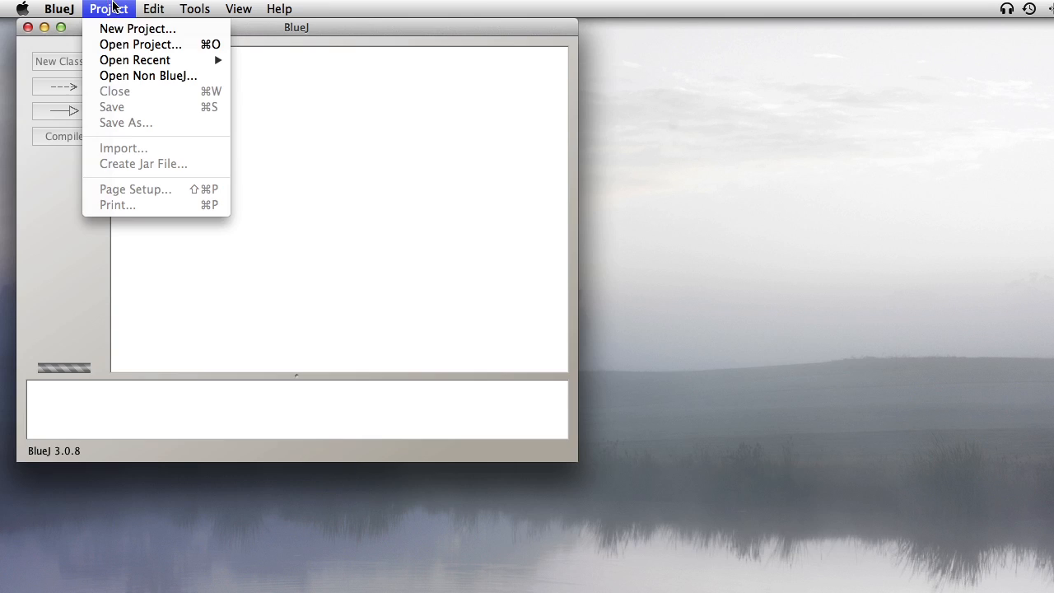
left_click(137, 28)
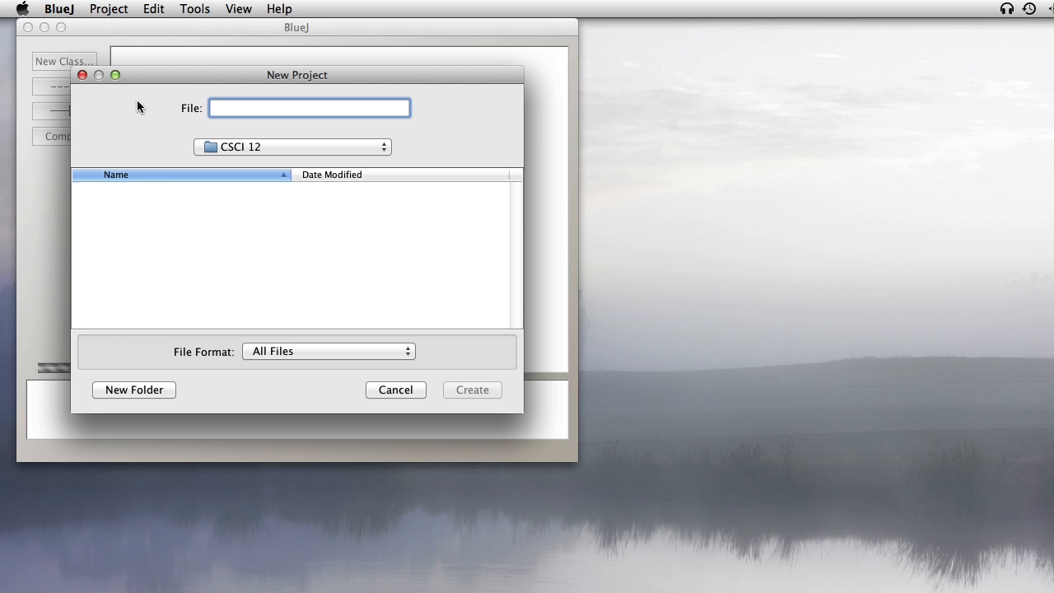
mouse_move(151, 131)
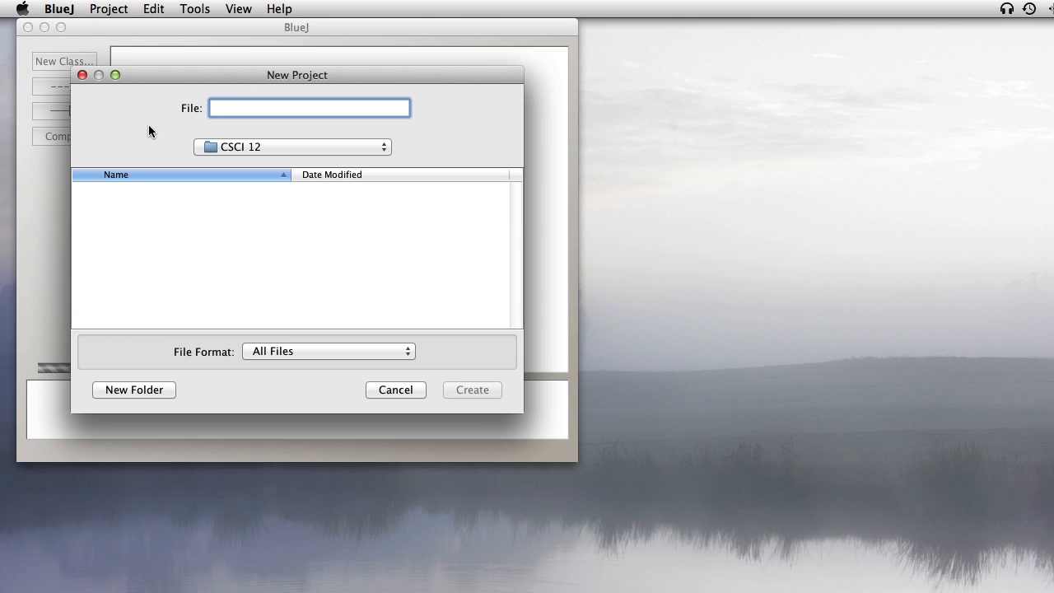
type("Expressions")
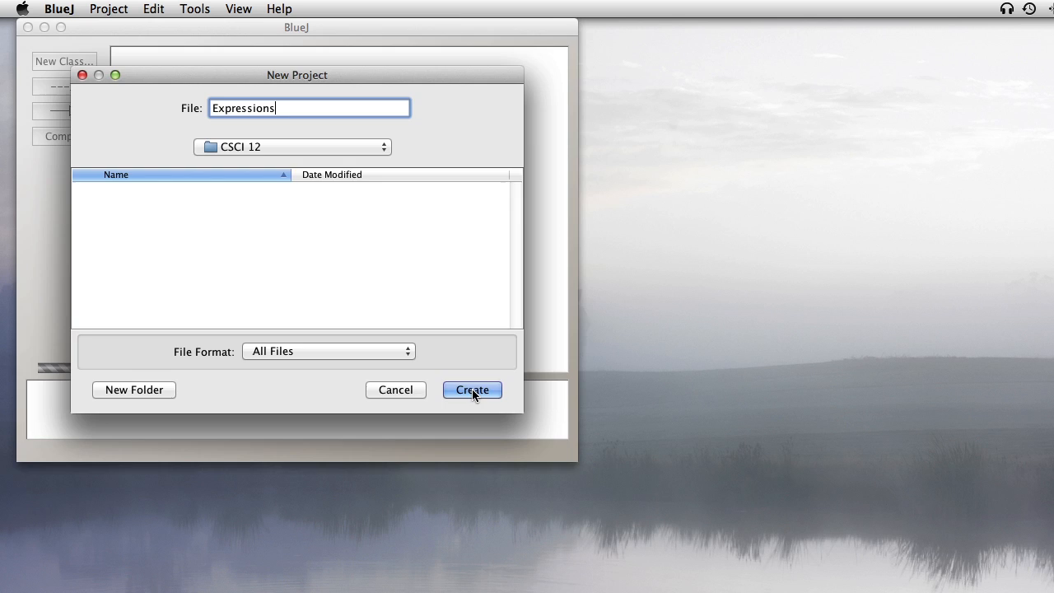
left_click(471, 389)
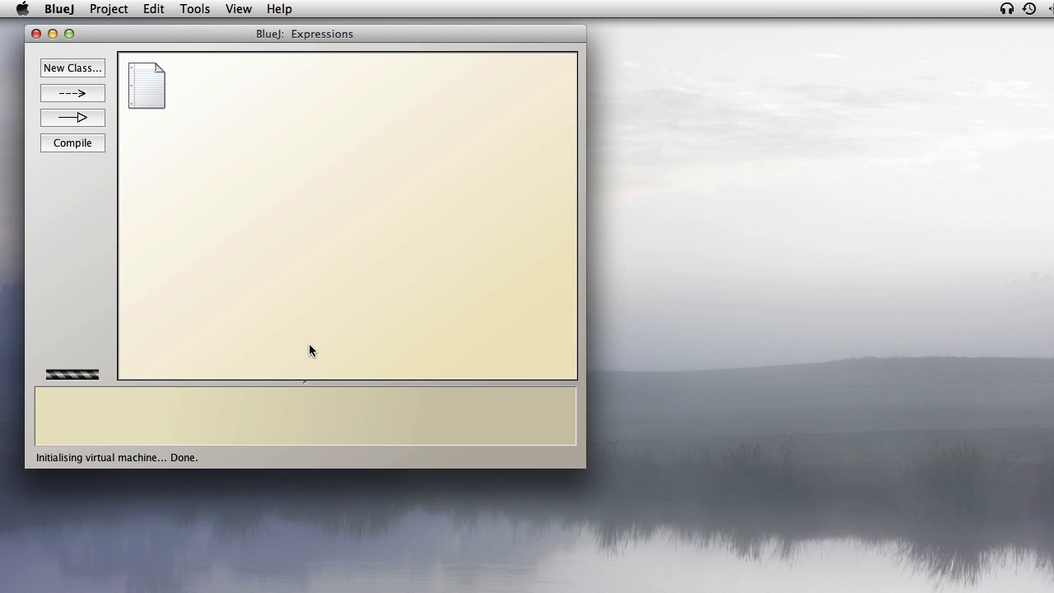
mouse_move(313, 355)
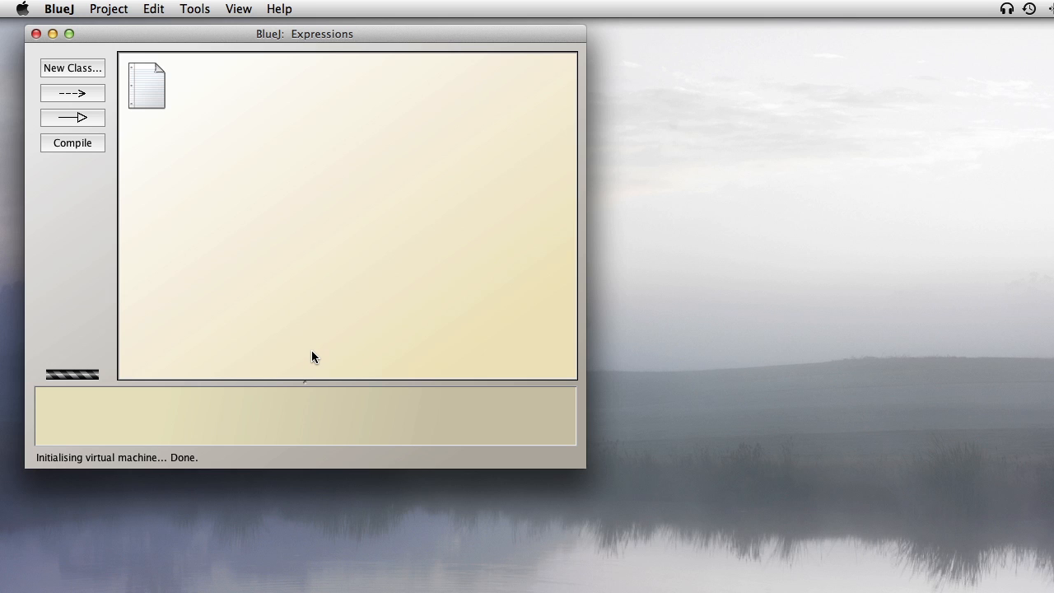
mouse_move(237, 9)
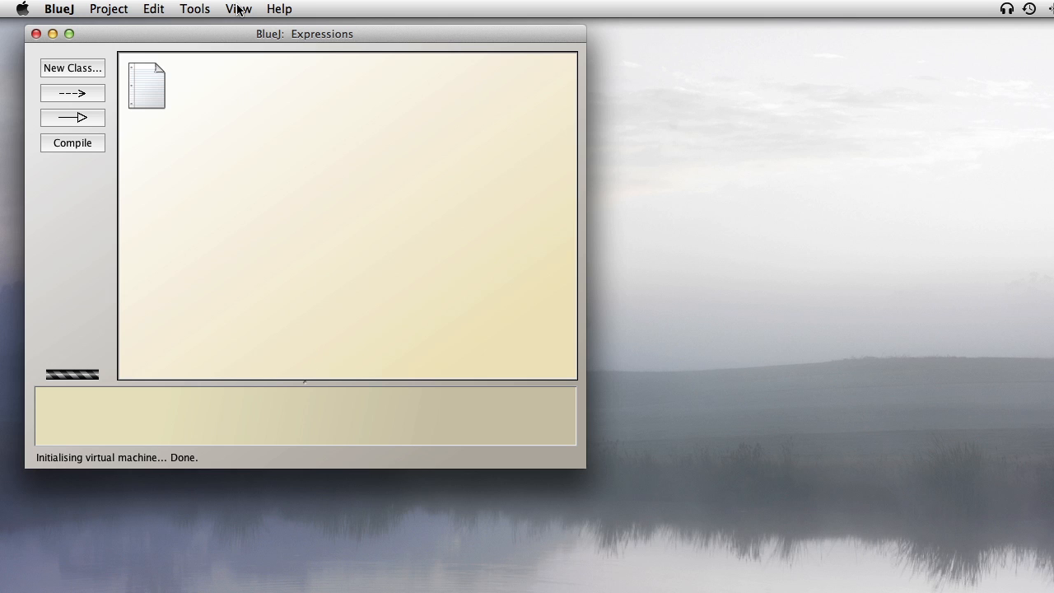
- Show the Code Pad and drag its divider so it fills most of the window
left_click(237, 10)
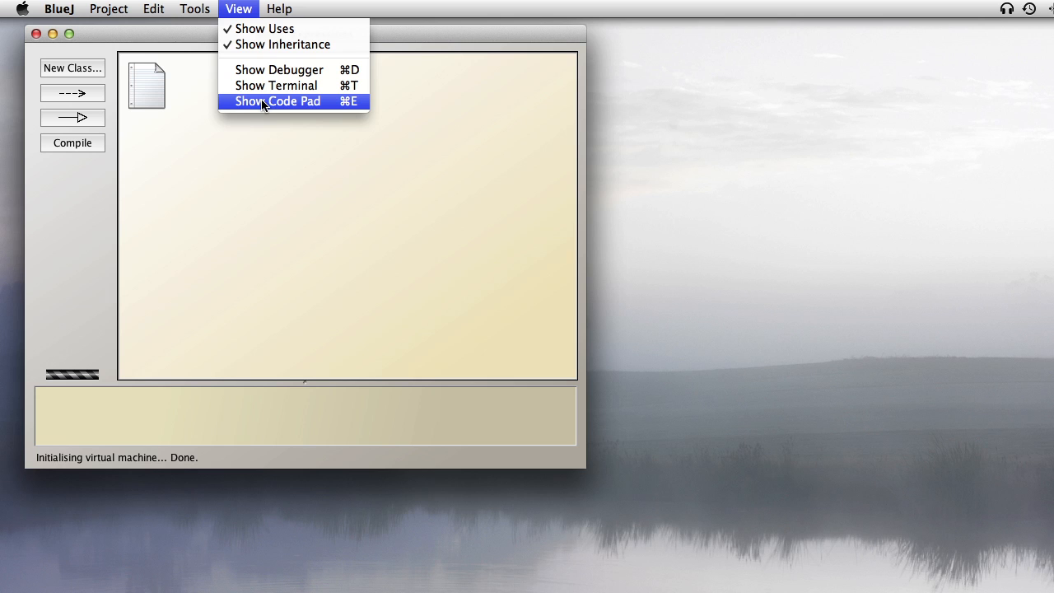
left_click(277, 102)
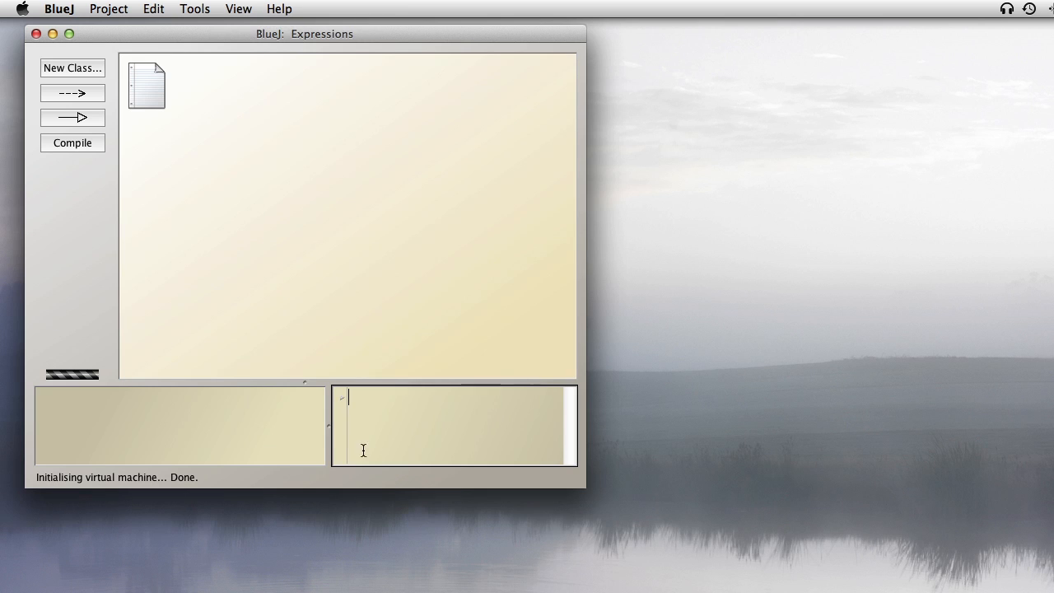
mouse_move(404, 432)
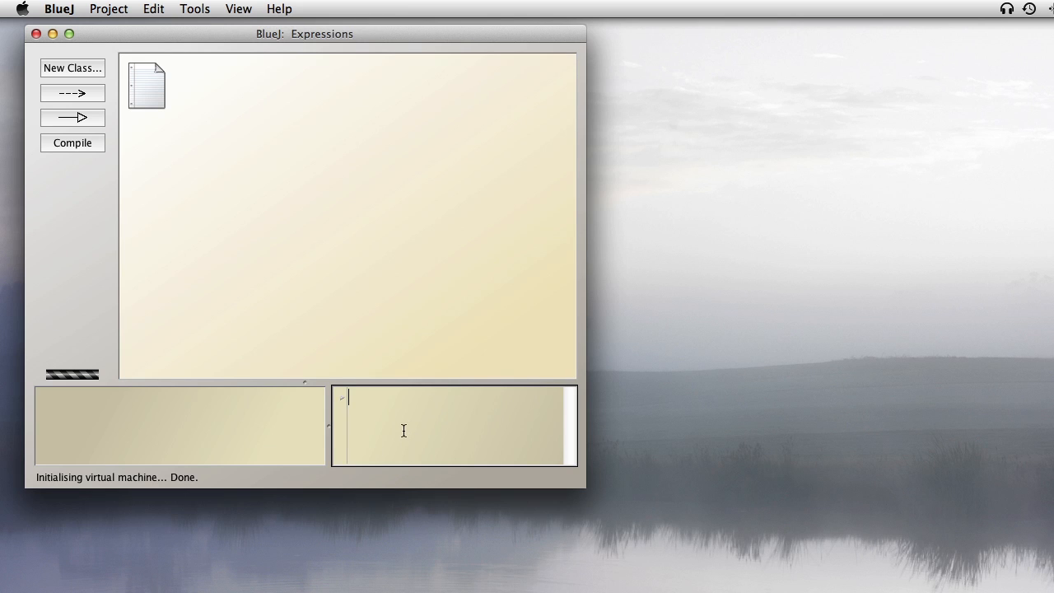
mouse_move(415, 430)
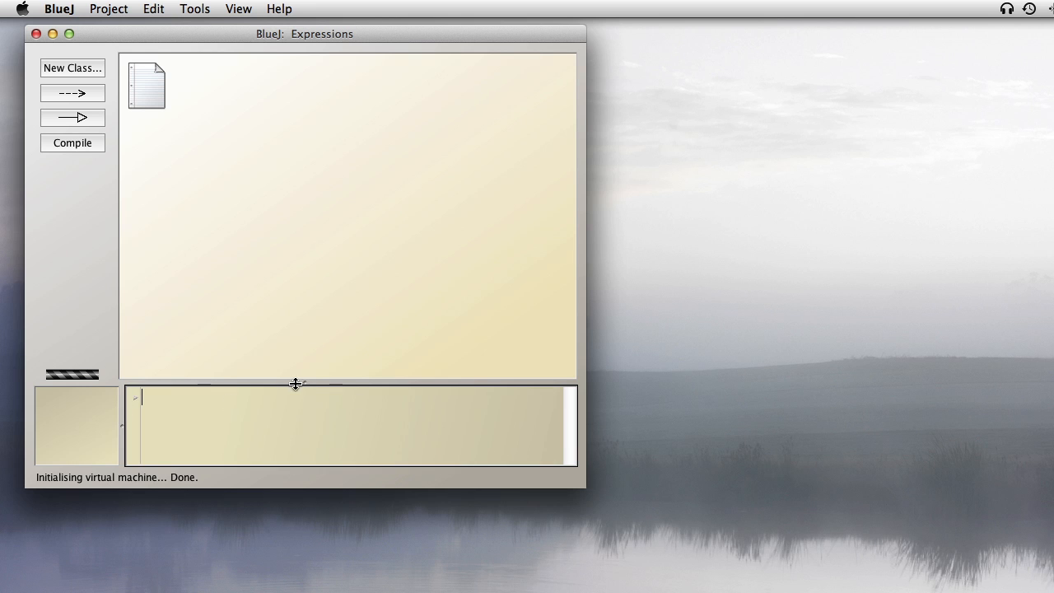
left_click_drag(294, 384, 295, 172)
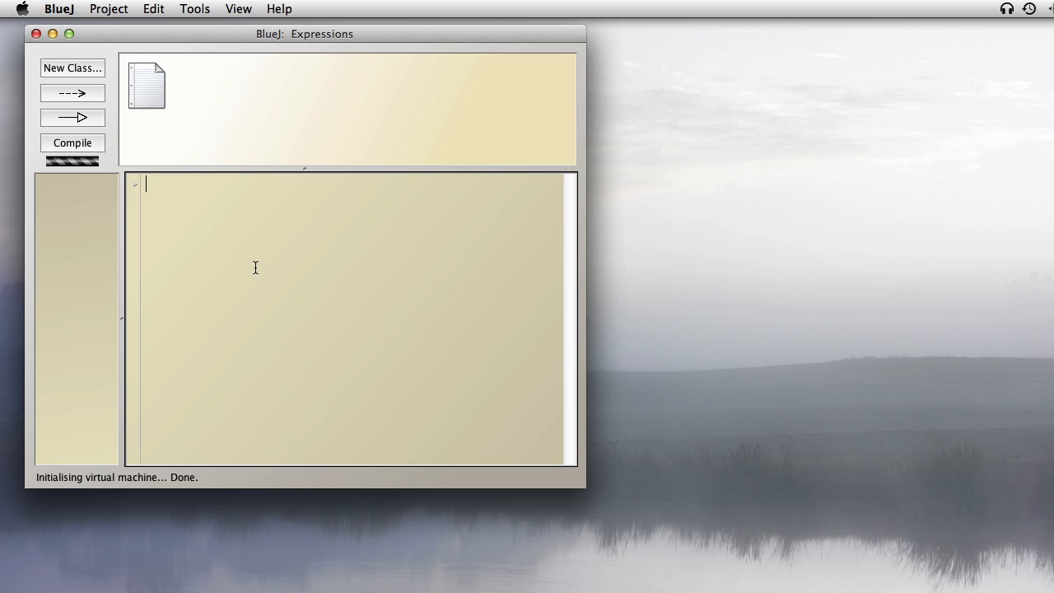
- Evaluate 5 + 2, 10 / 3 and 10.0 / 3 in the Code Pad to compare int and double results
type("5 + 2")
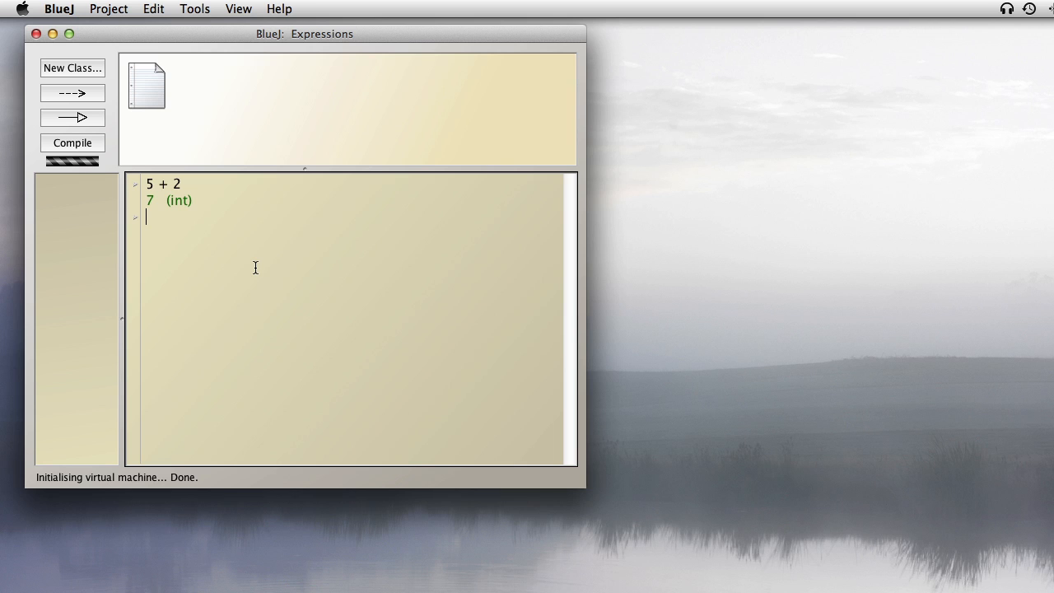
type("10 / 3")
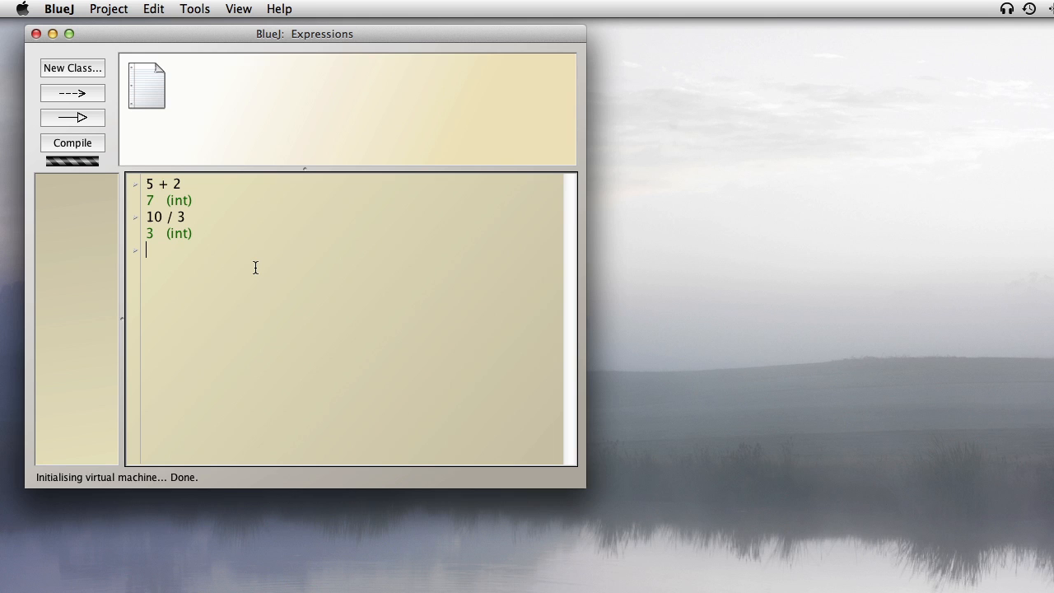
type("10.0 /")
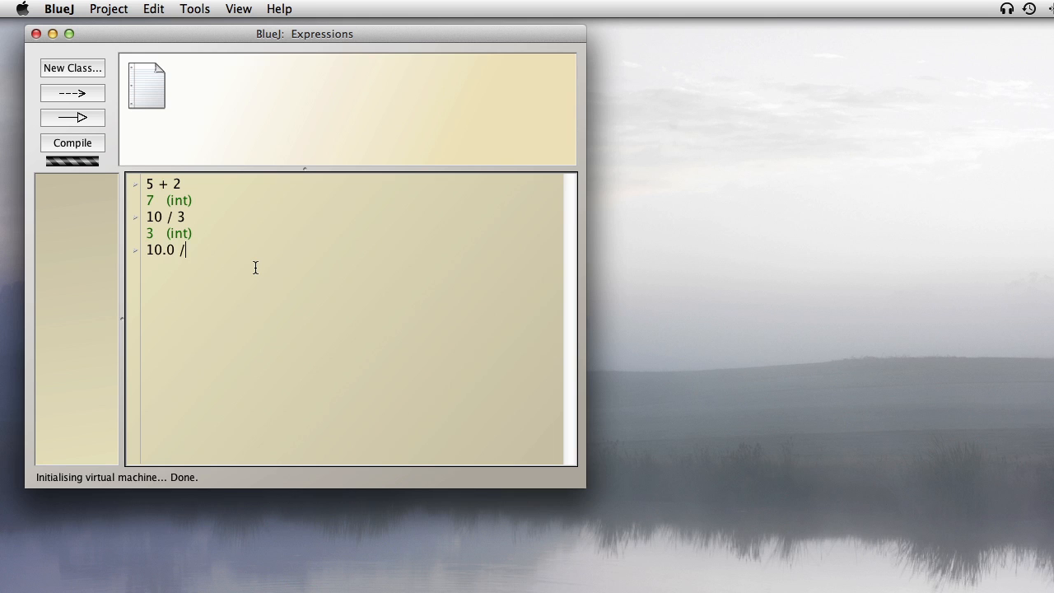
type("3")
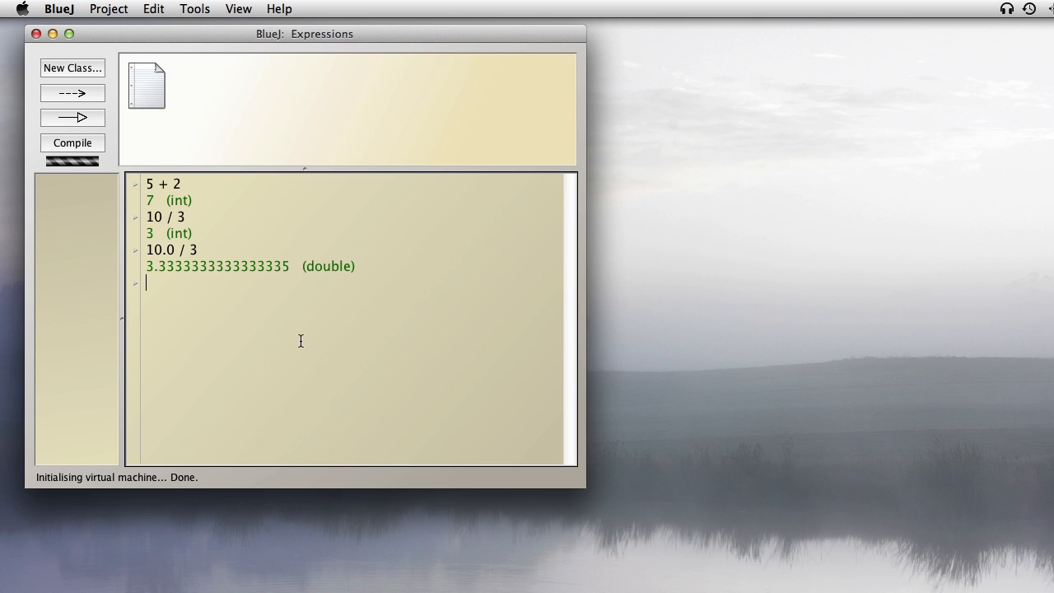
- Recall 10.0 / 3, change it to 10.4 / 3 and evaluate it to 3.466666666666667 (double)
type("10.0 / 3")
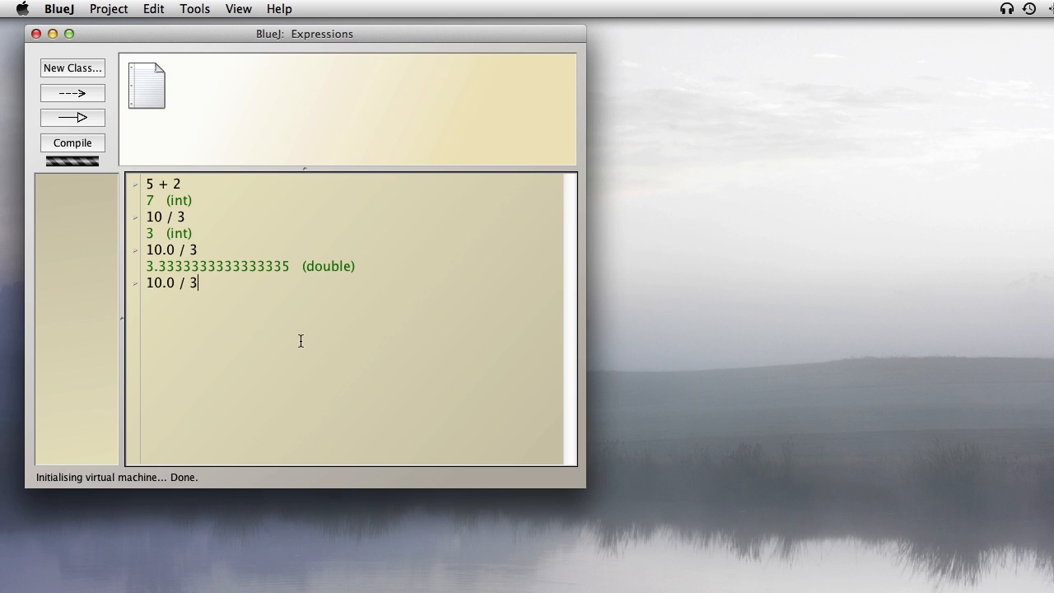
key("Backspace")
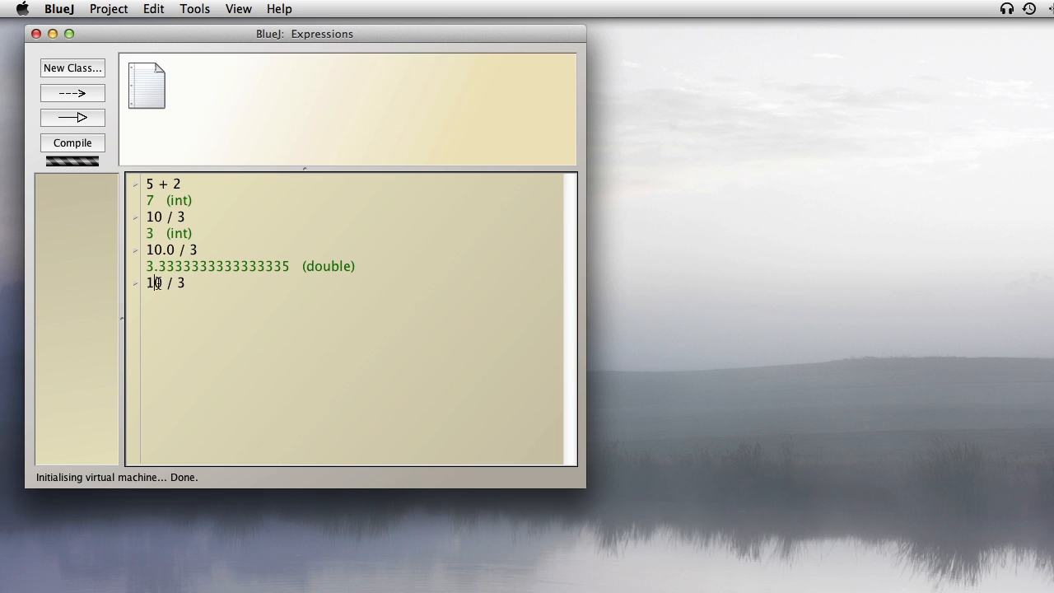
type(".4")
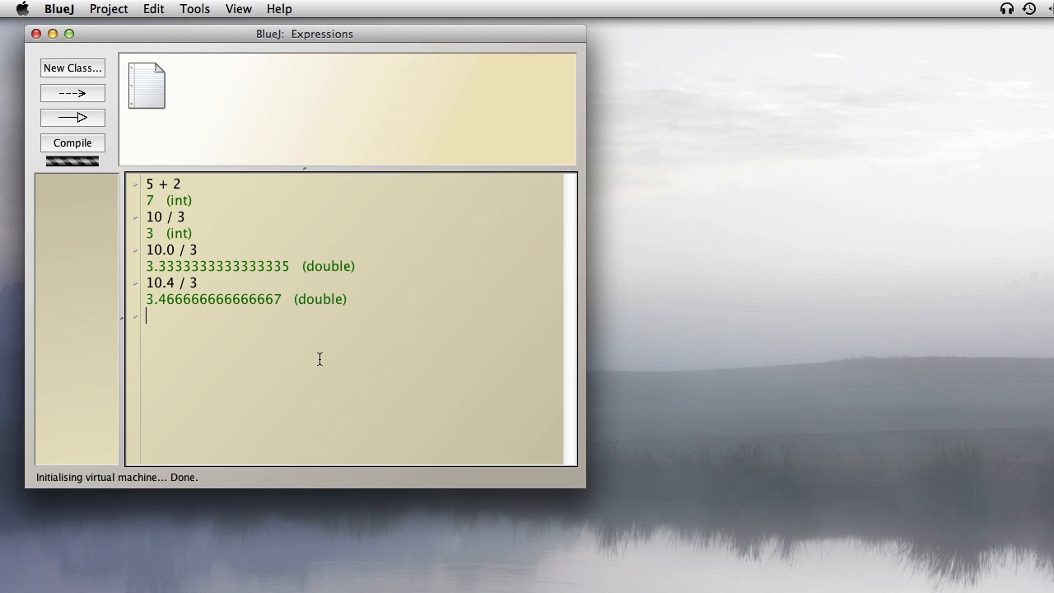
- Enter 9 * 7 + to get an illegal-start-of-expression error, then begin "I have " + 5
type("9 * 7 +")
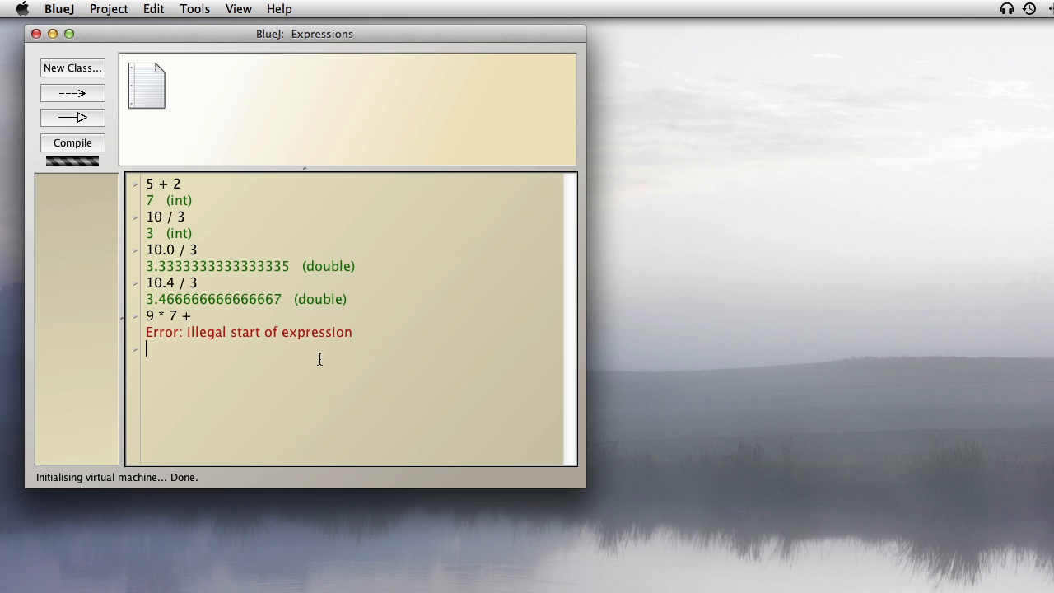
type("\"I have")
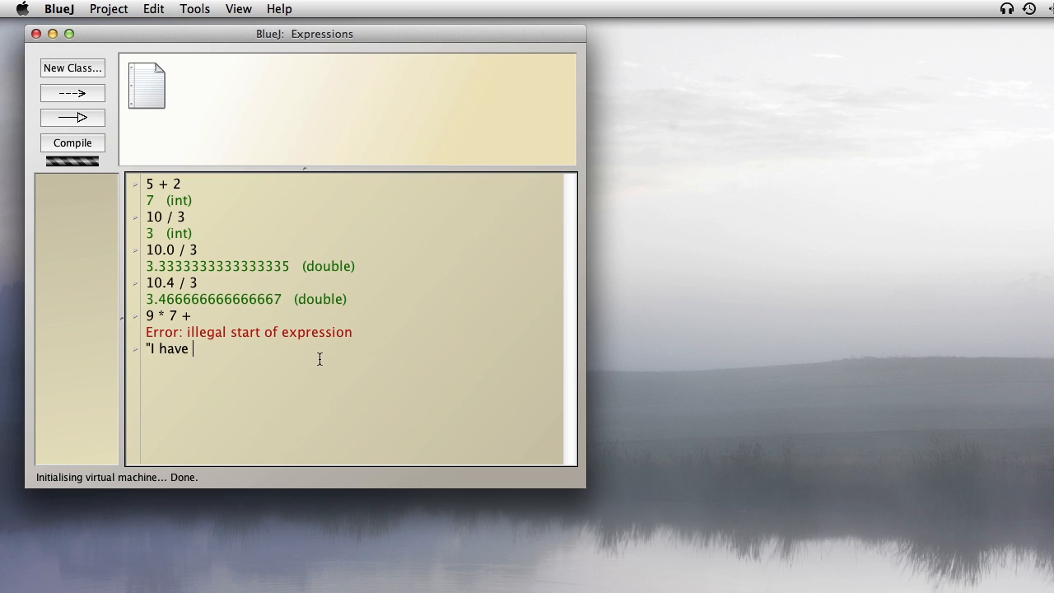
type("\"")
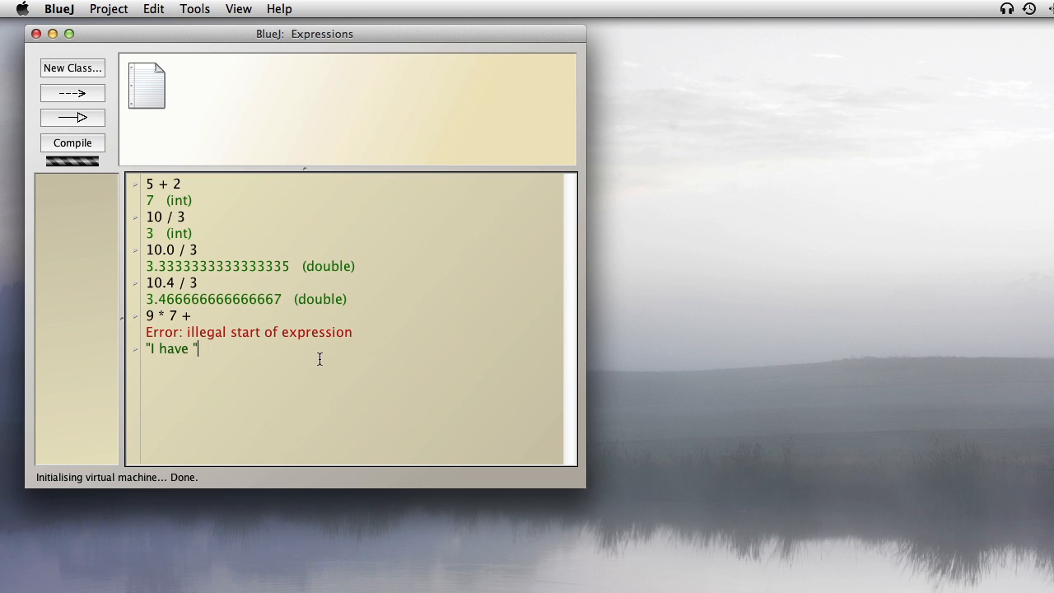
type("+ 5")
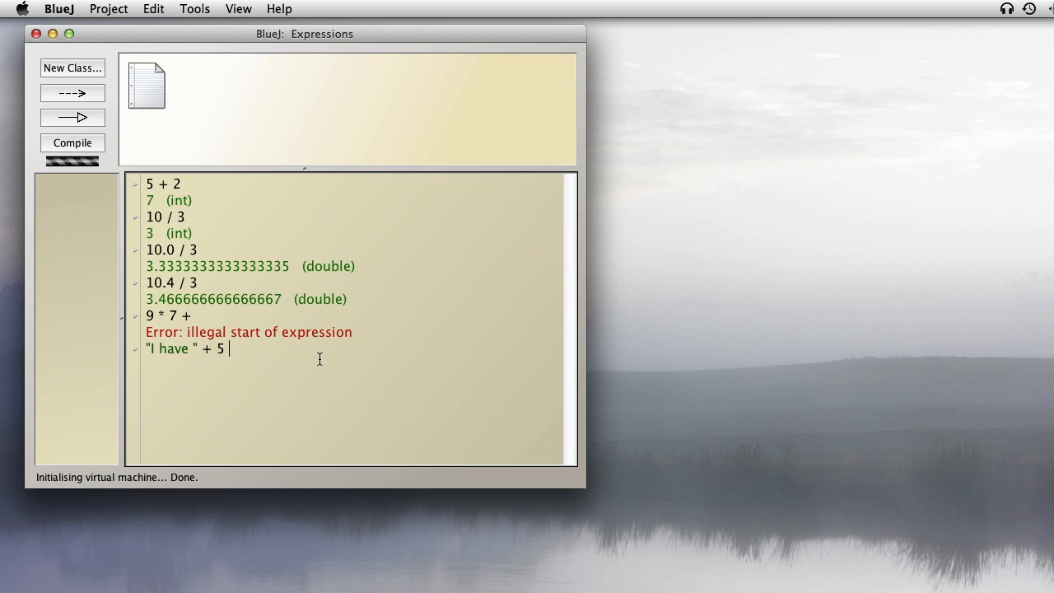
- Finish "I have " + 5 * 4 " cents in my pocket" to get a not-a-statement error
type("* 4 z")
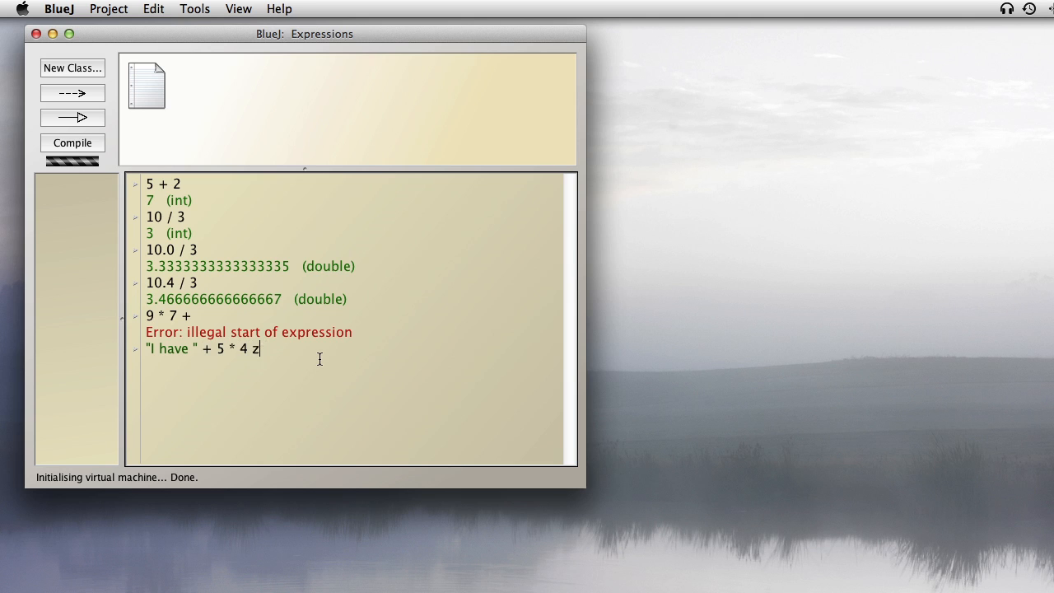
type("\" cents i")
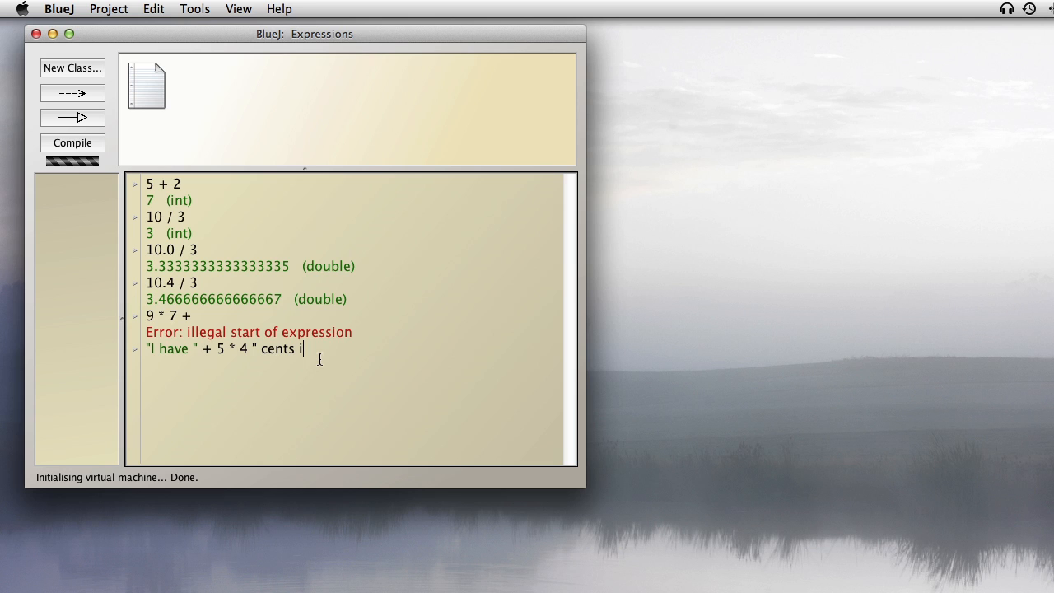
type("n my pocket\"")
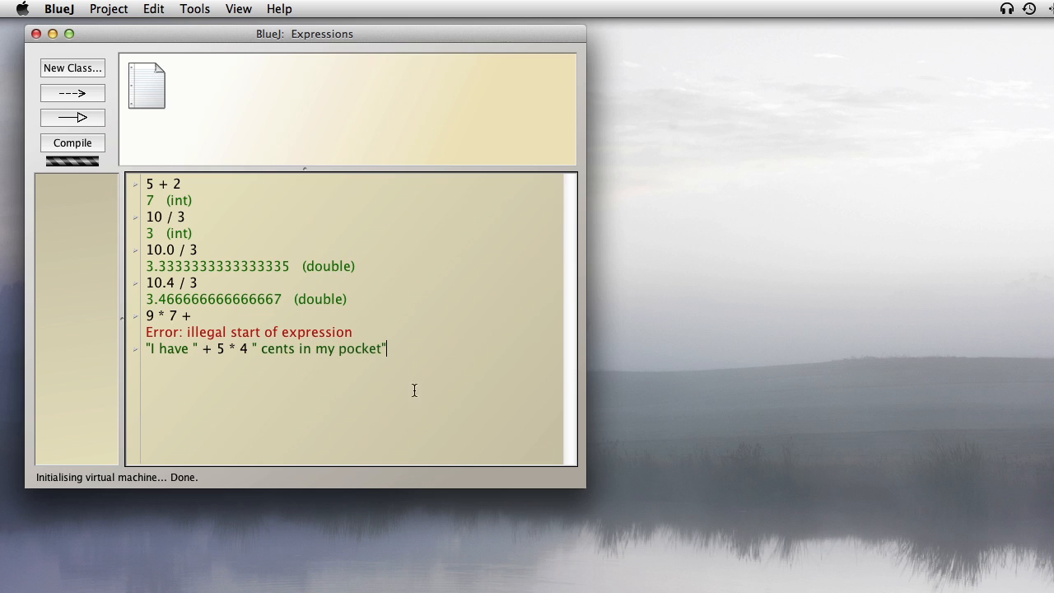
mouse_move(435, 366)
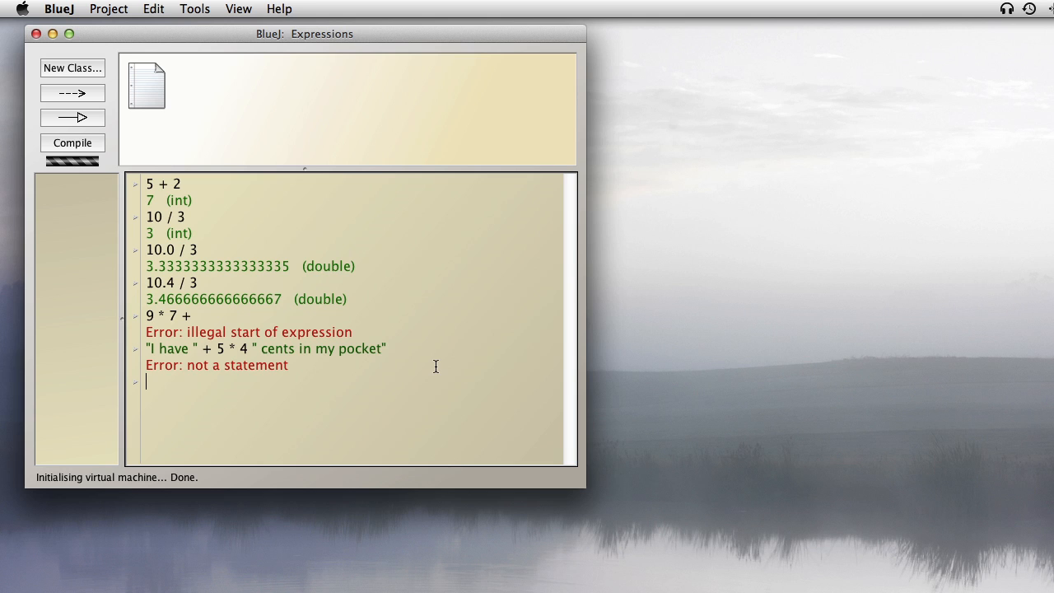
mouse_move(240, 353)
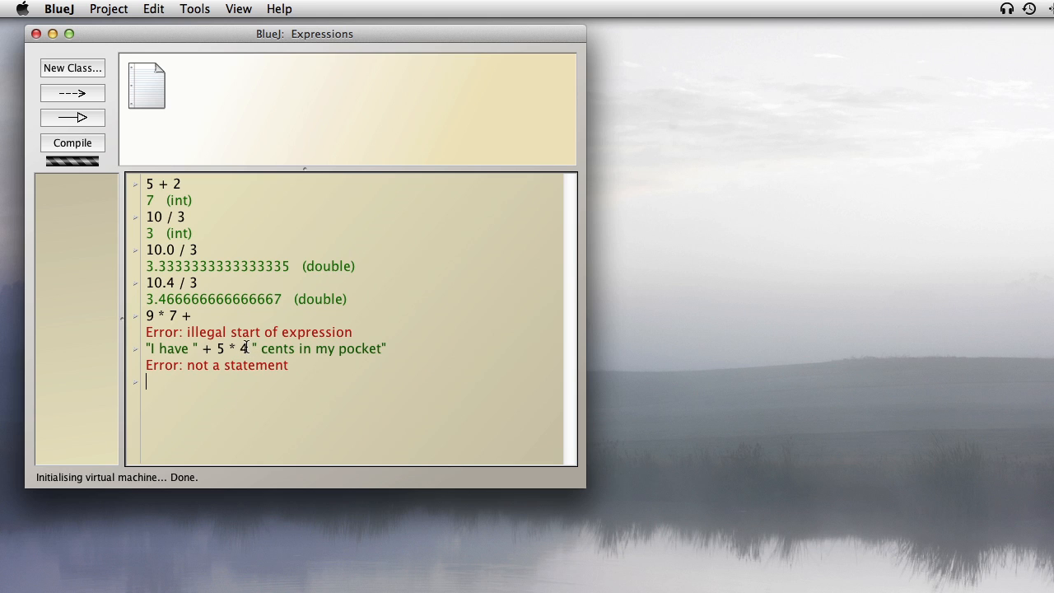
mouse_move(205, 349)
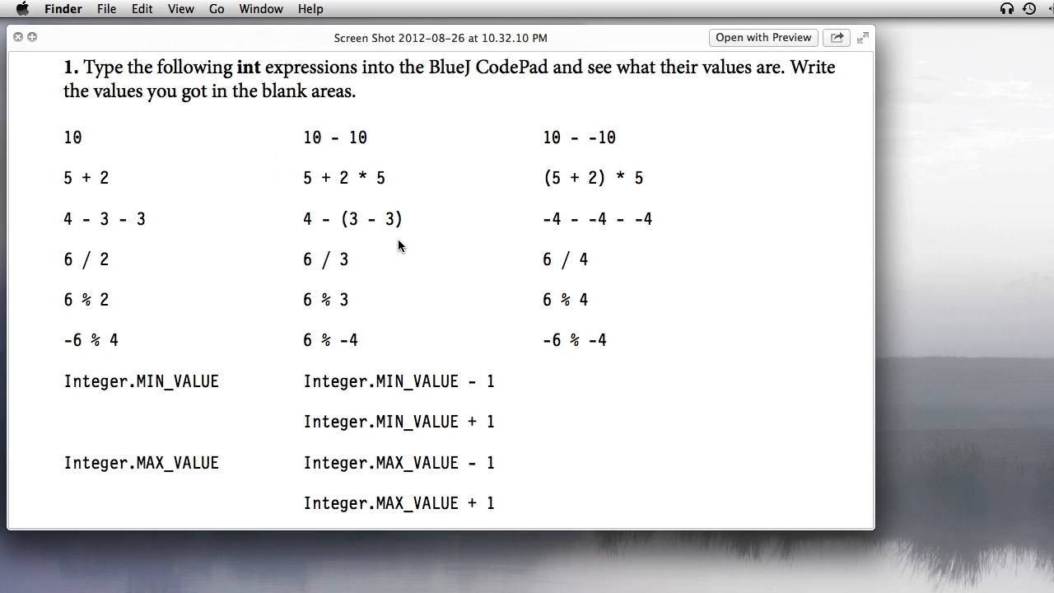
mouse_move(72, 155)
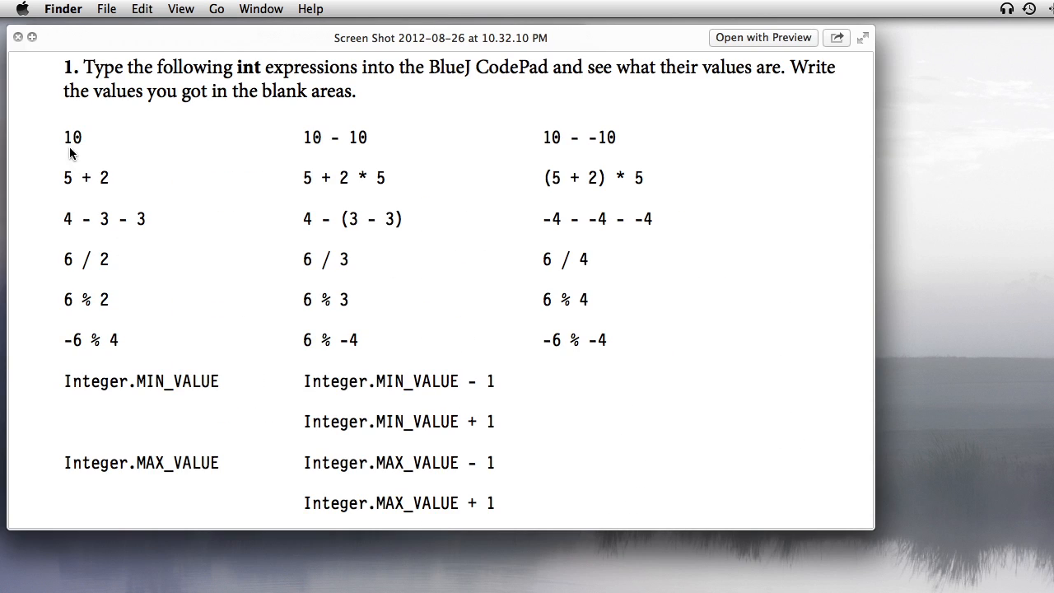
mouse_move(533, 175)
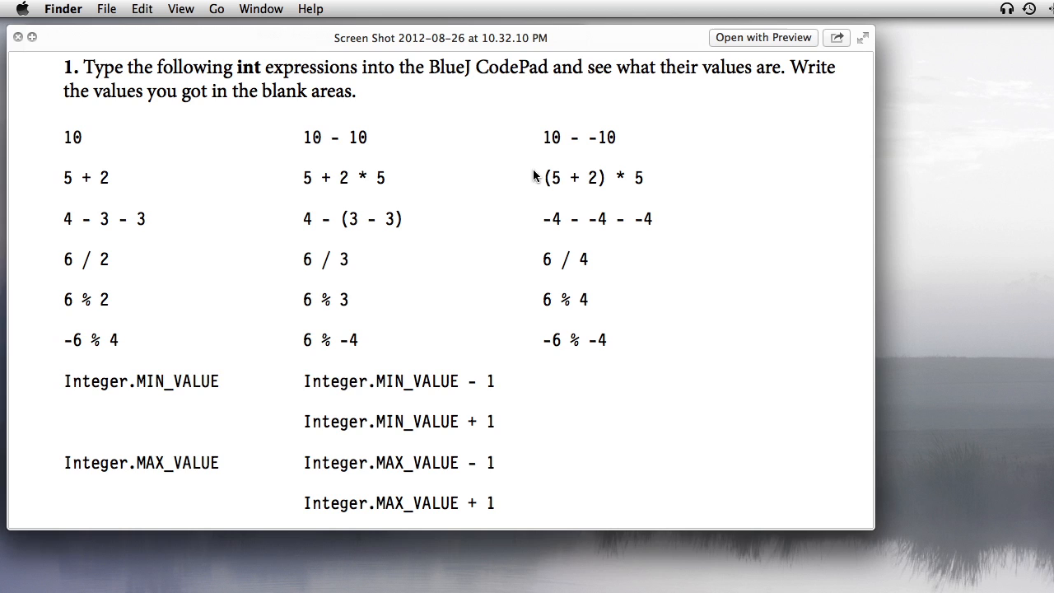
mouse_move(591, 370)
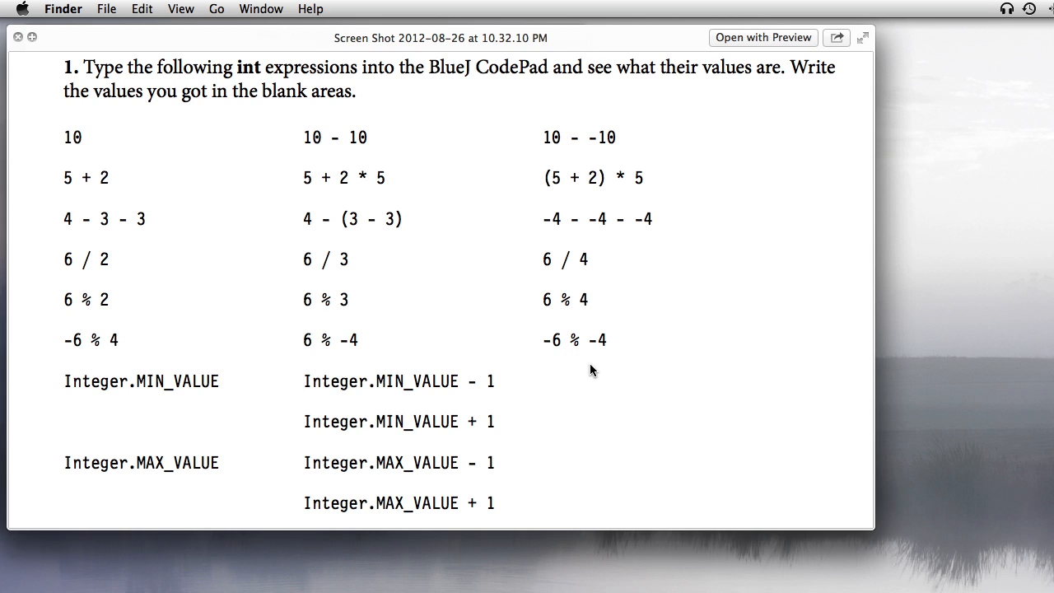
mouse_move(399, 310)
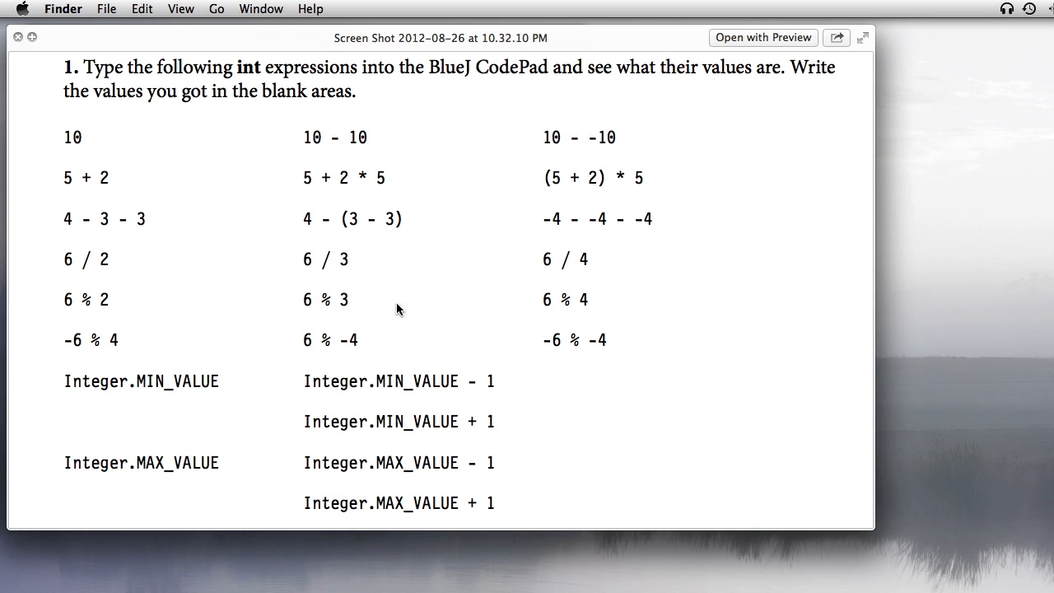